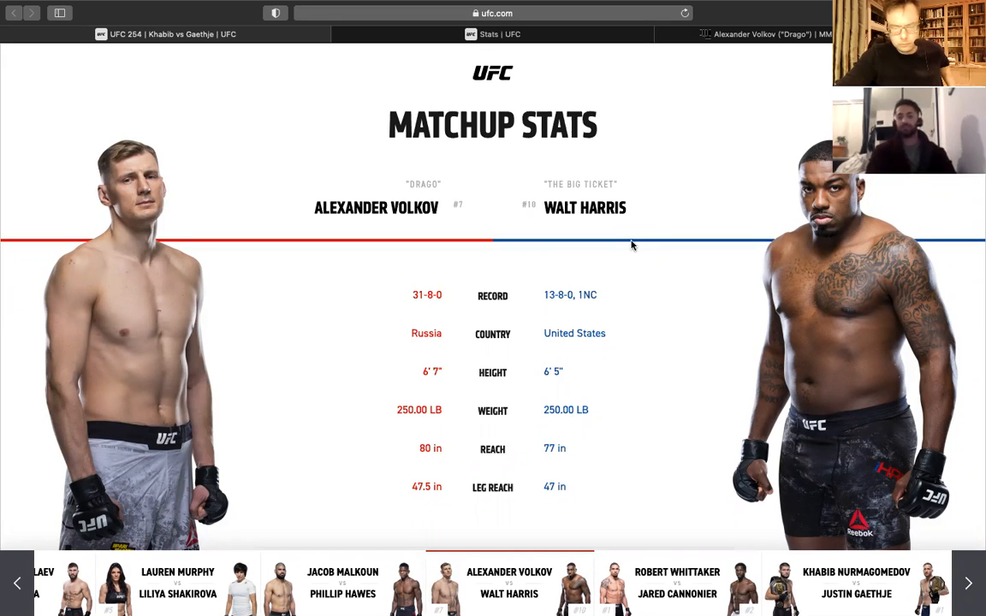
# Scroll the Volkov vs Harris page from the tale of the tape down to the Win By breakdown.
pyautogui.scroll(-3)
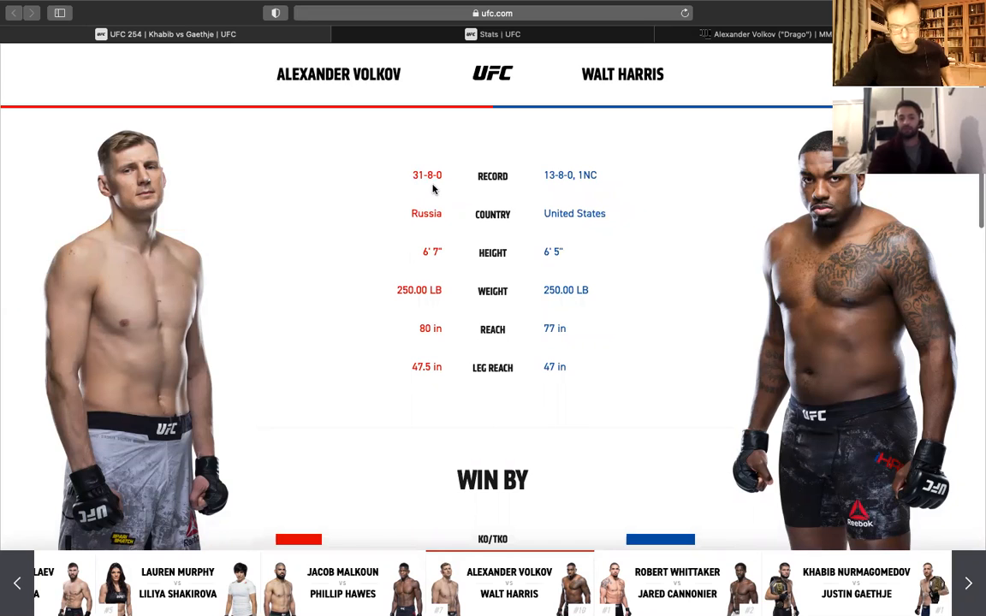
pyautogui.moveTo(553, 188)
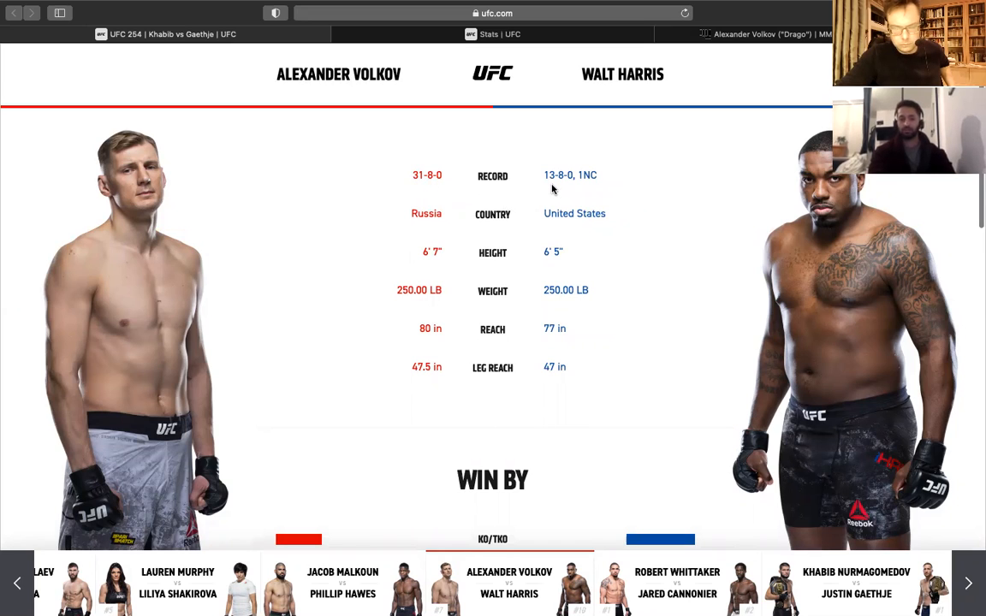
pyautogui.scroll(-3)
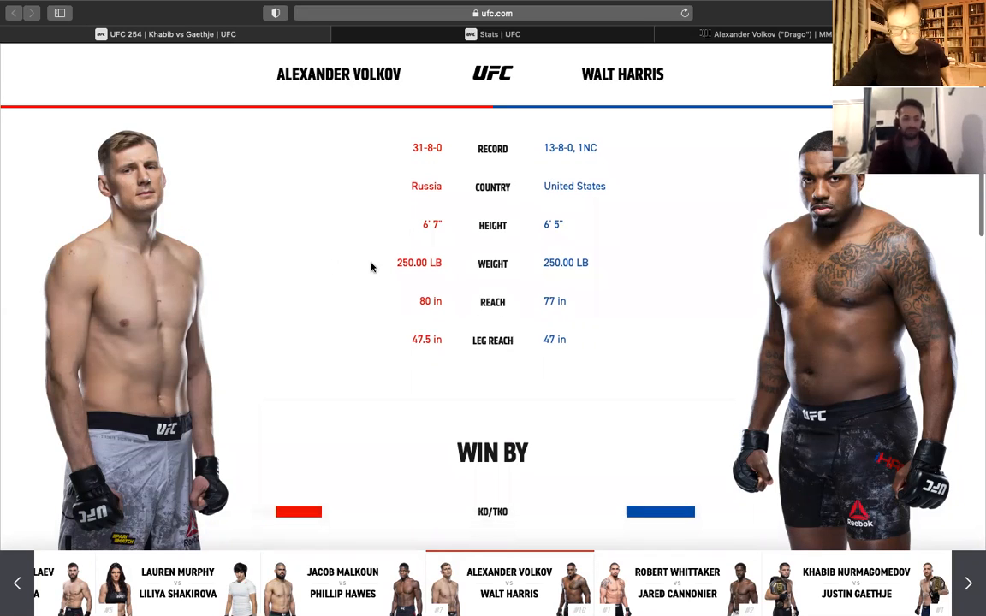
pyautogui.scroll(-3)
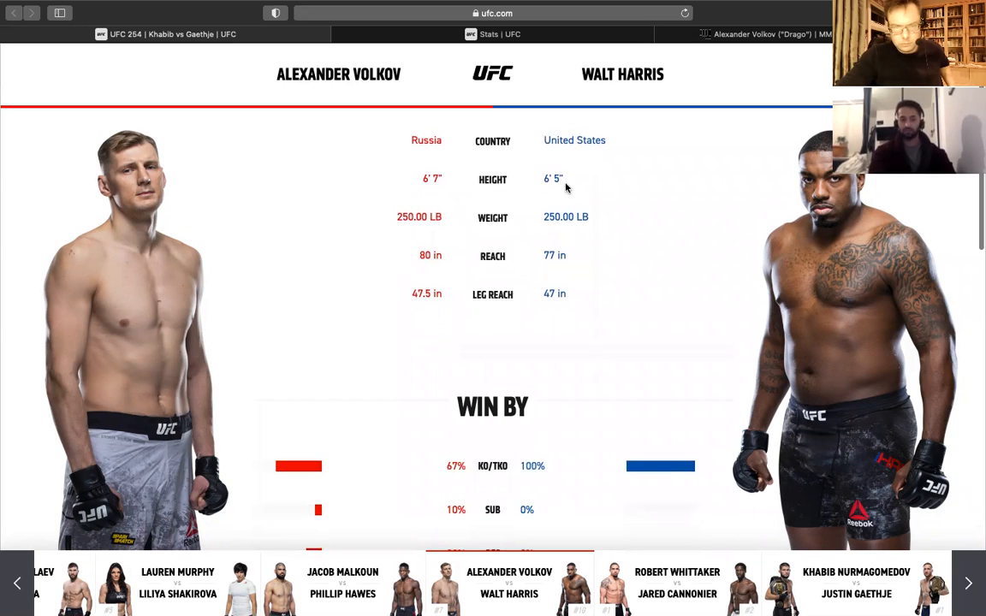
pyautogui.scroll(-3)
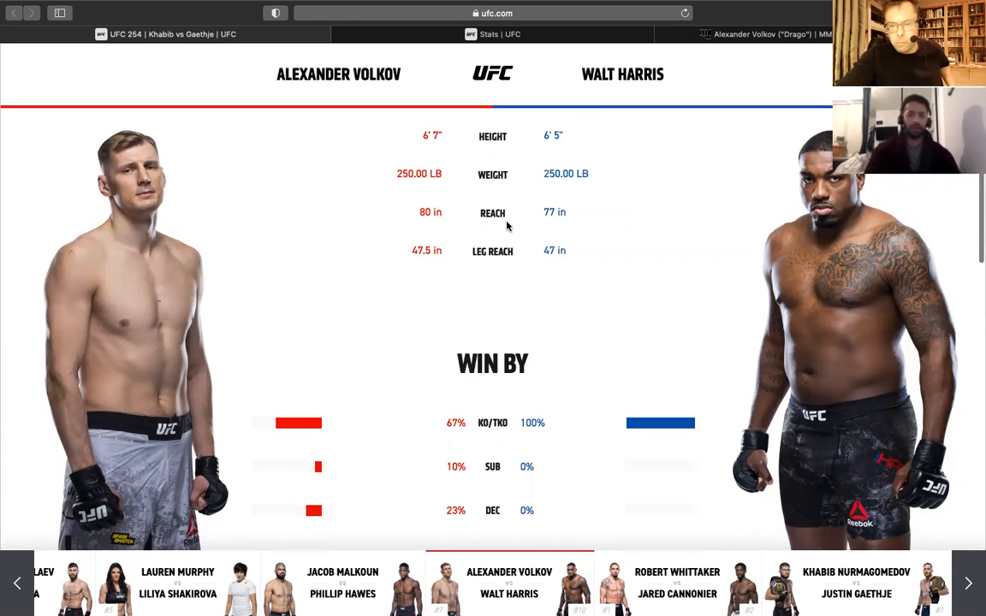
pyautogui.scroll(-3)
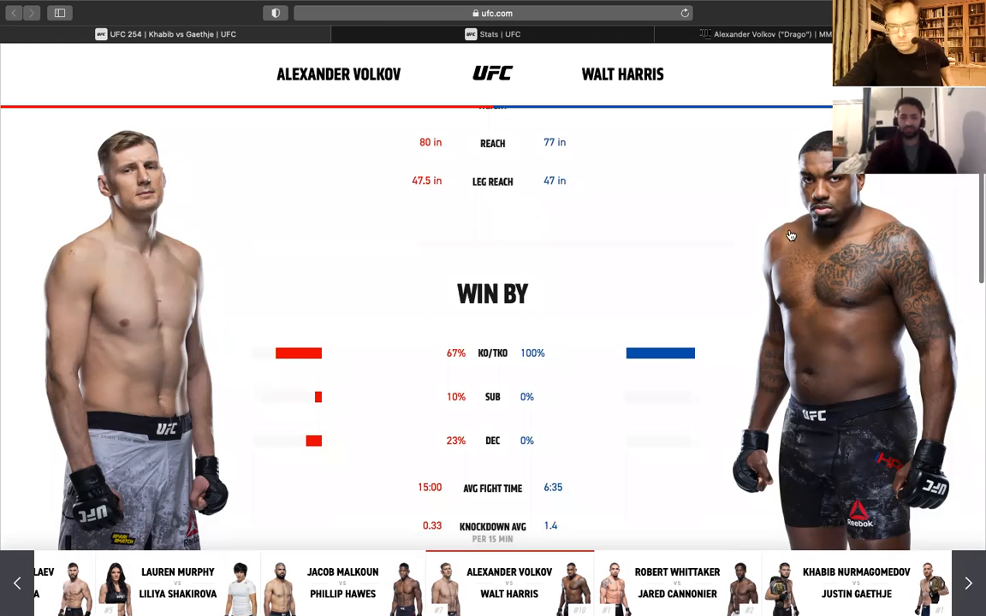
pyautogui.scroll(-3)
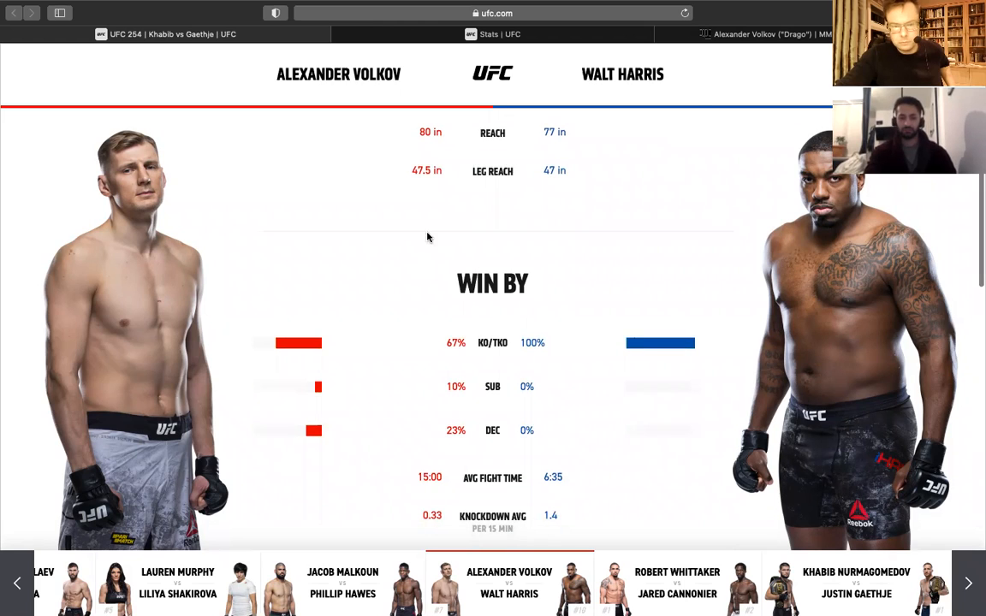
pyautogui.scroll(-3)
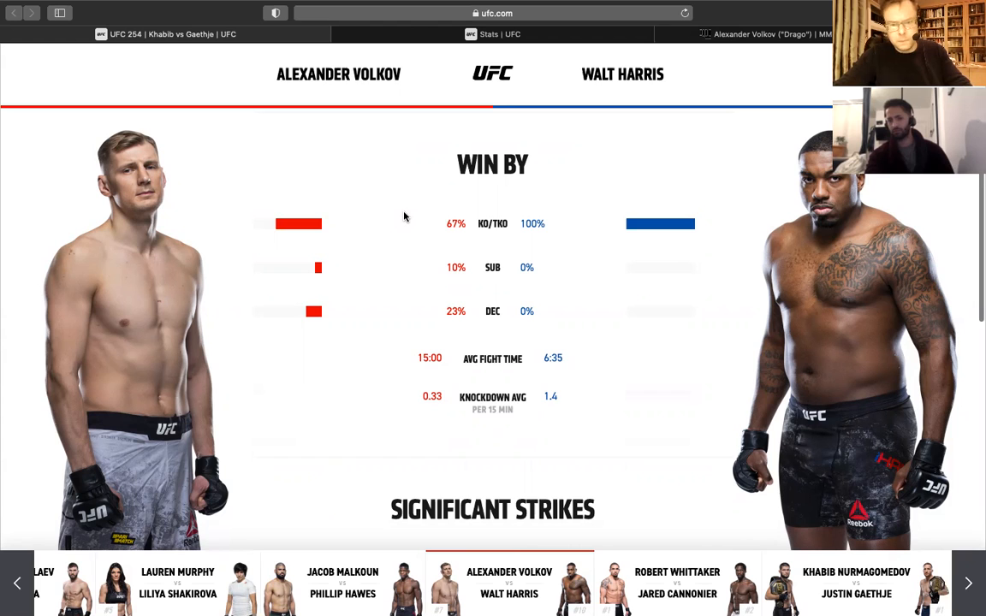
pyautogui.moveTo(541, 44)
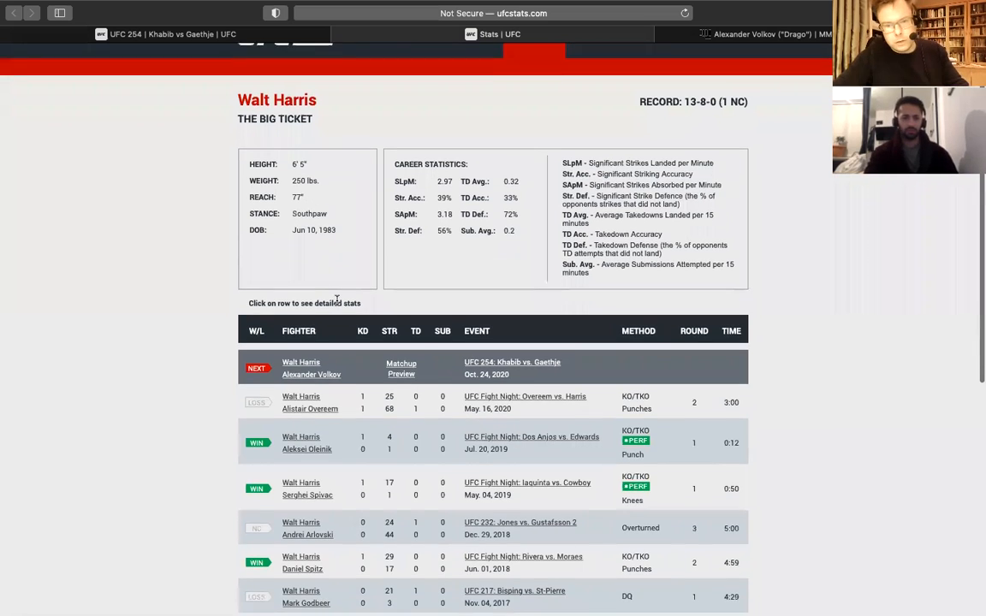
pyautogui.moveTo(408, 316)
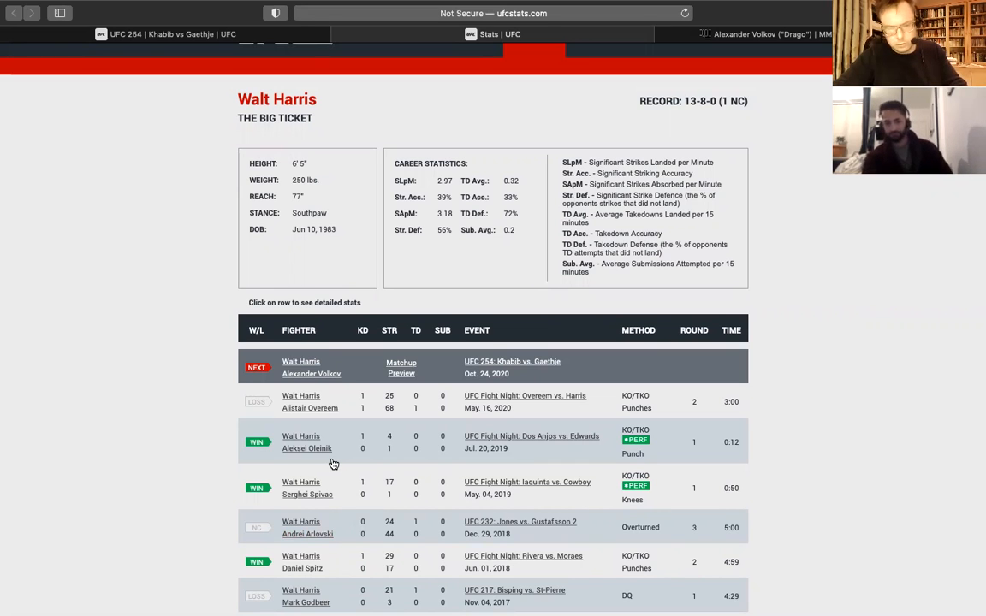
pyautogui.moveTo(404, 103)
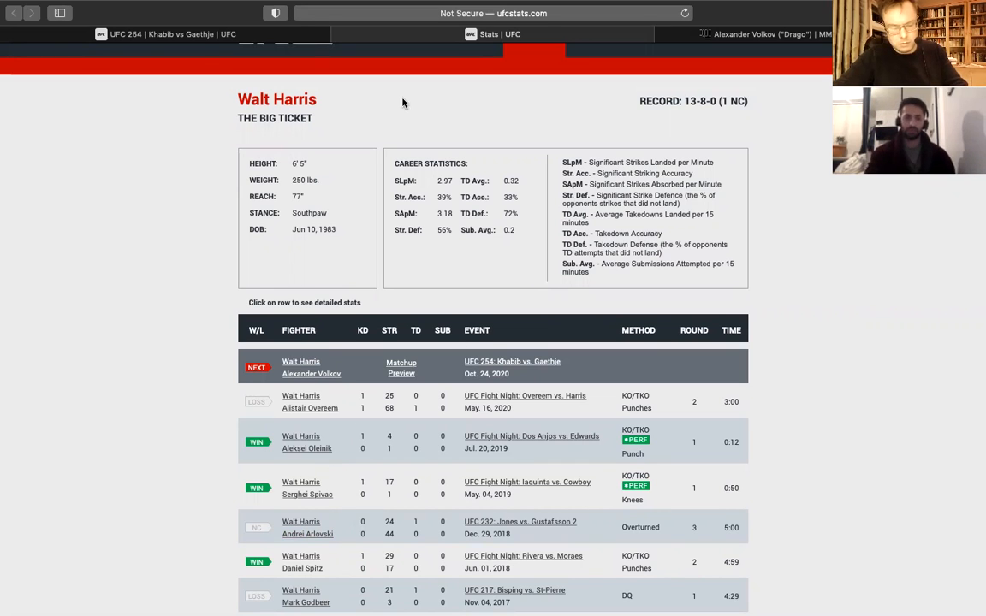
pyautogui.moveTo(199, 35)
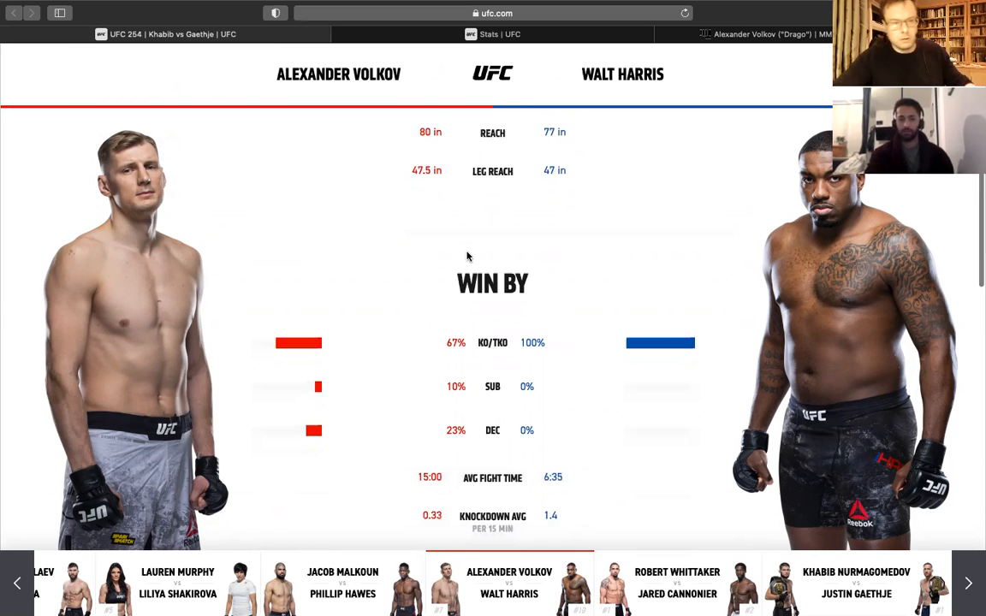
# Scroll slightly so the Win By breakdown sits in view with Significant Strikes below.
pyautogui.scroll(-3)
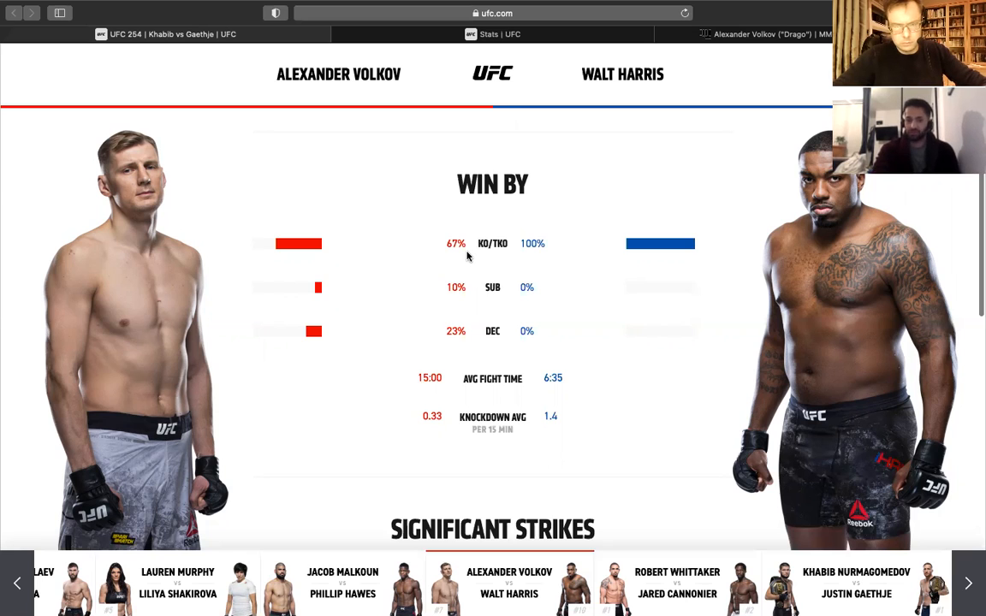
# Scroll through Significant Strikes to the Grappling takedown average, accuracy and defense stats.
pyautogui.scroll(-3)
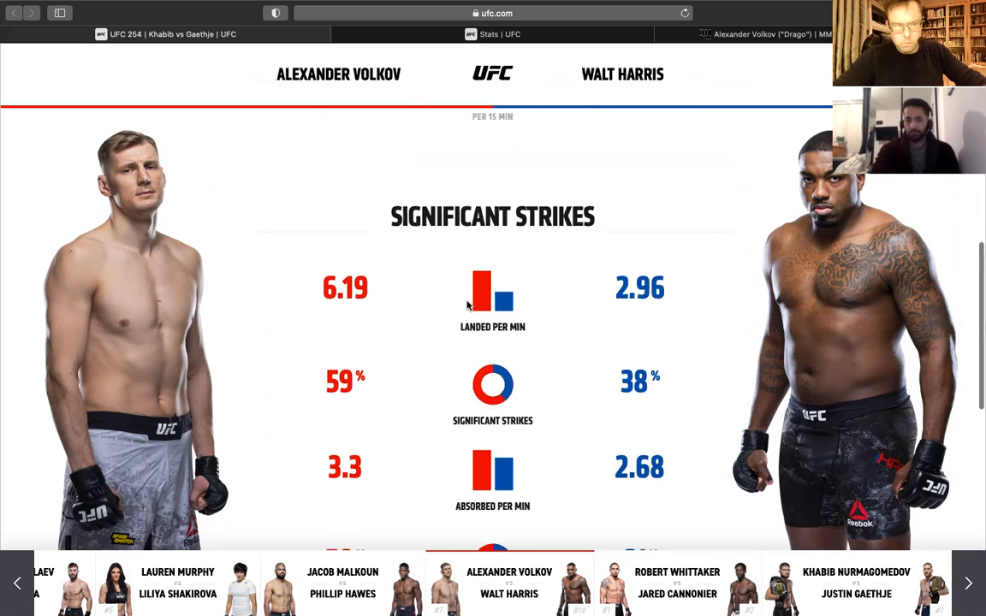
pyautogui.scroll(-3)
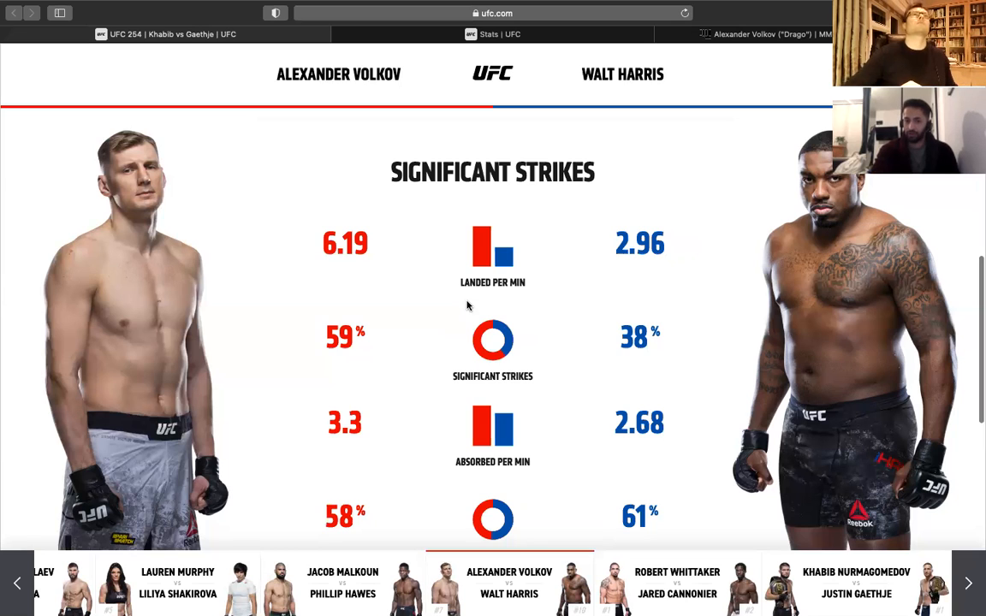
pyautogui.scroll(-3)
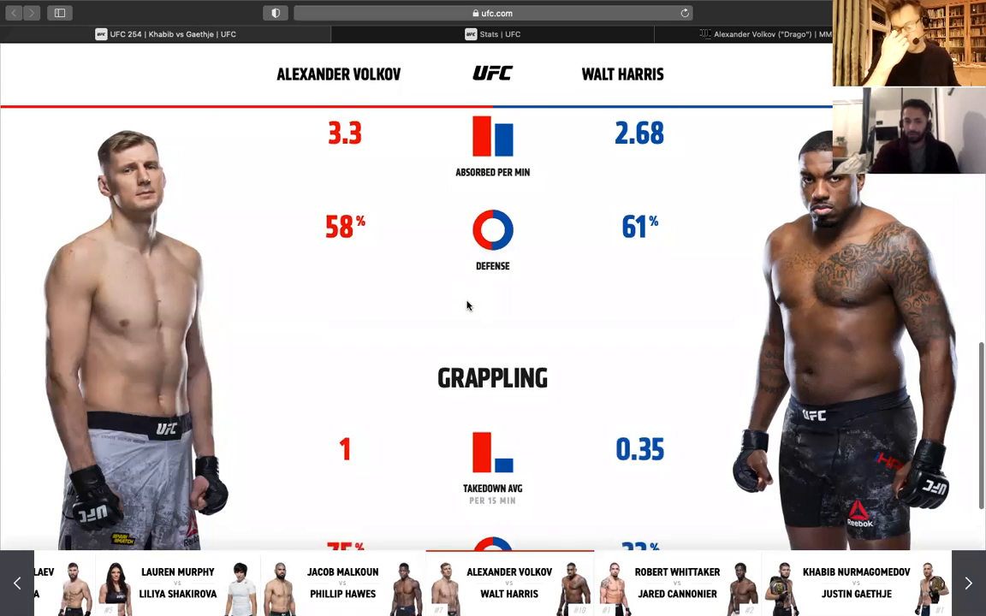
pyautogui.scroll(-3)
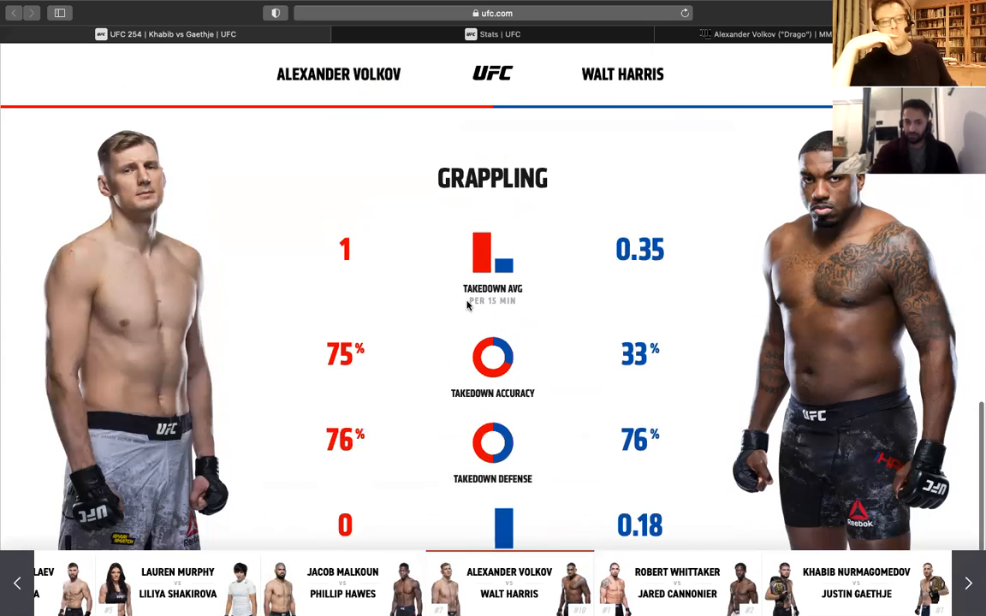
pyautogui.scroll(-3)
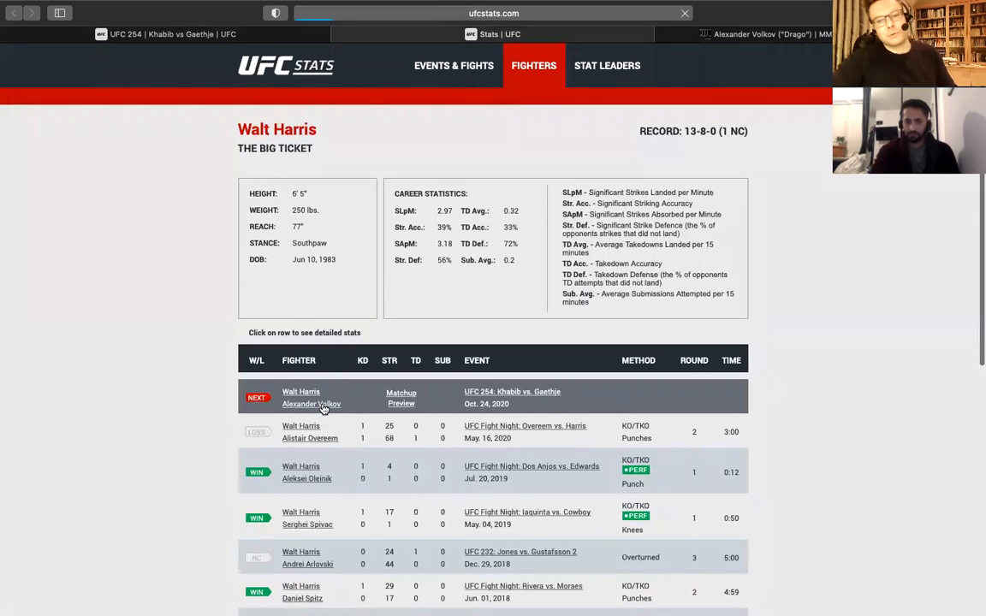
pyautogui.click(309, 404)
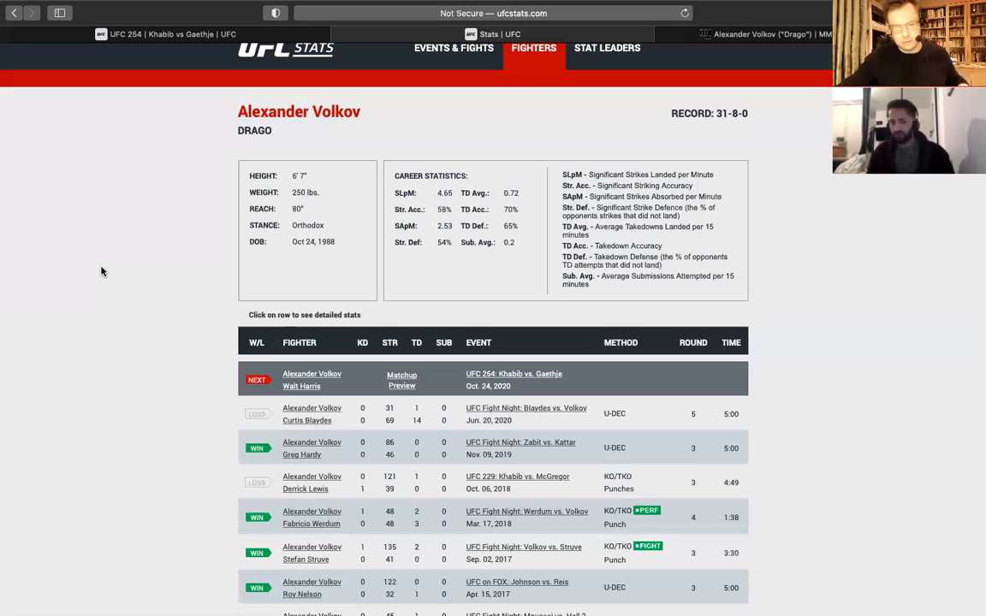
pyautogui.scroll(-3)
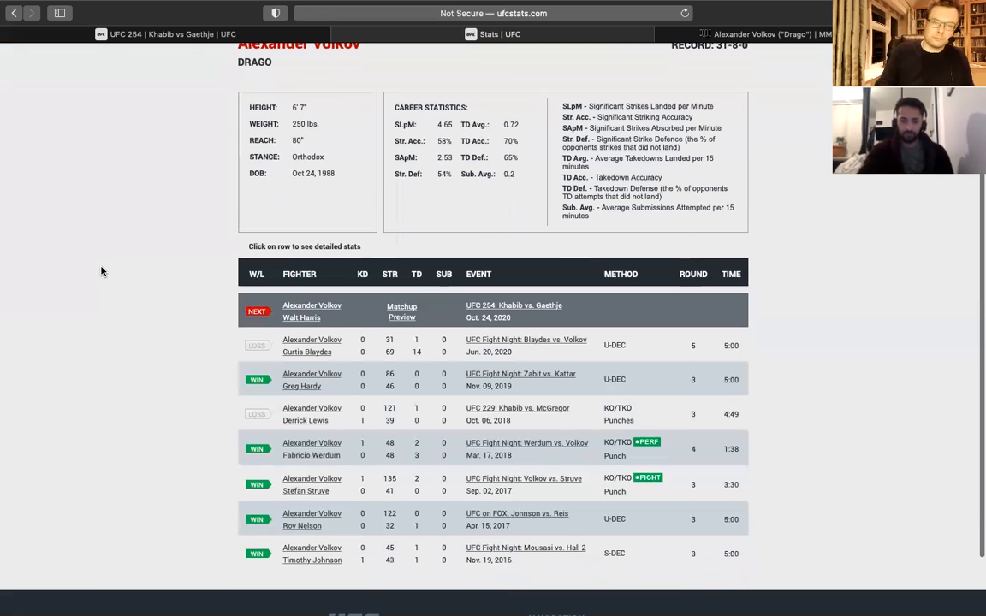
pyautogui.moveTo(351, 463)
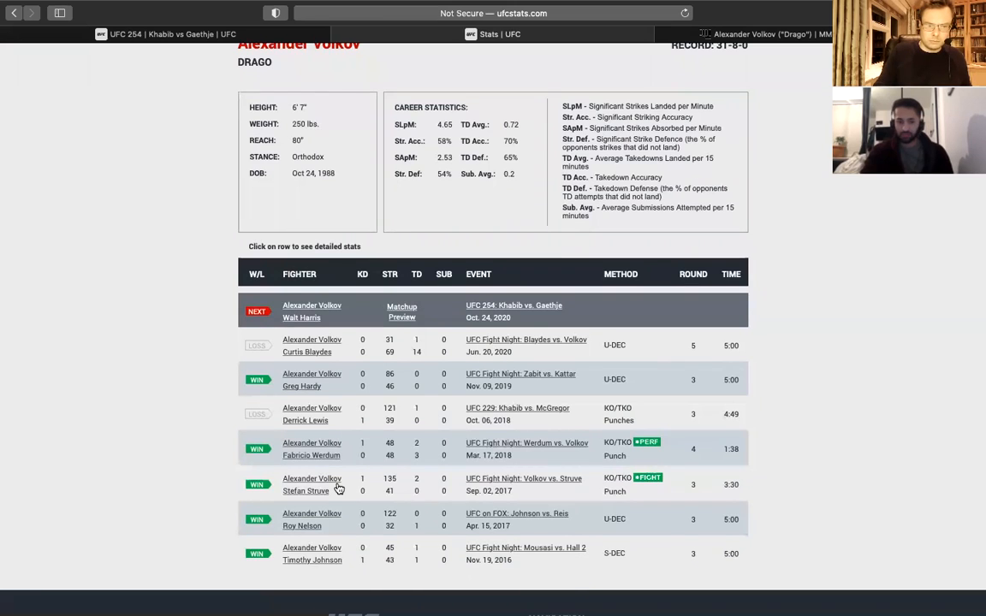
pyautogui.scroll(-3)
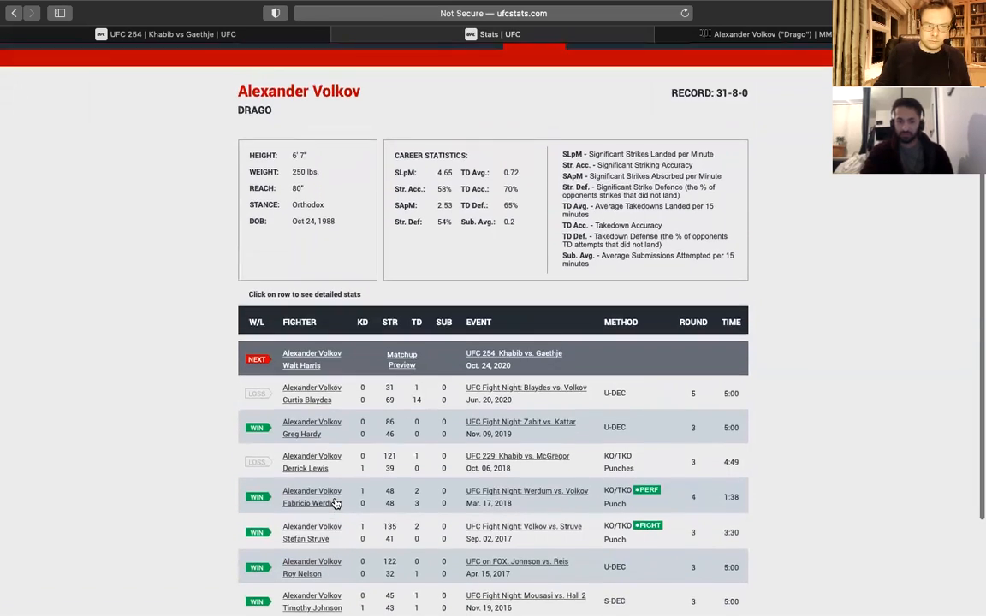
pyautogui.moveTo(520, 387)
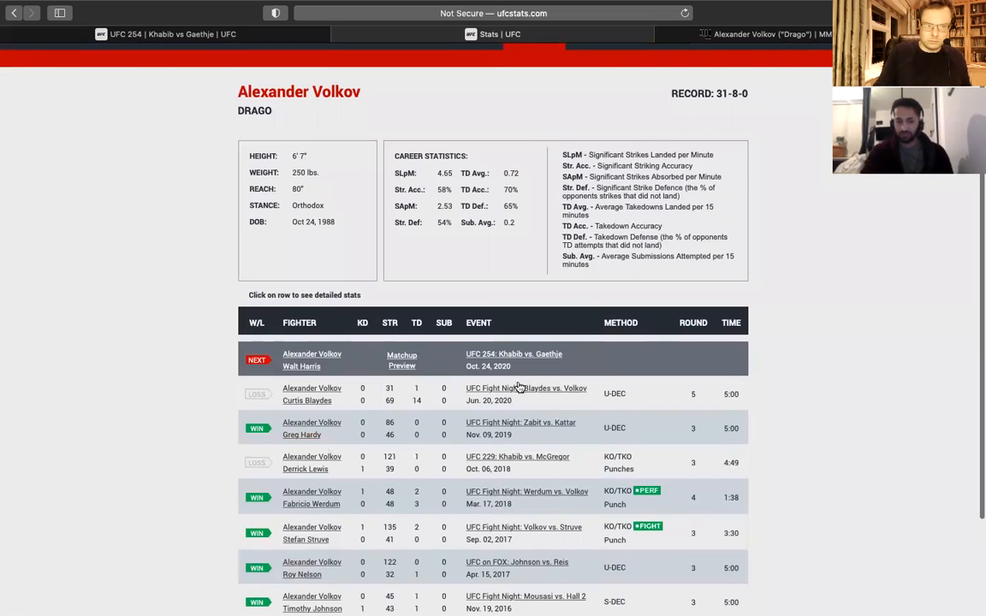
pyautogui.moveTo(317, 469)
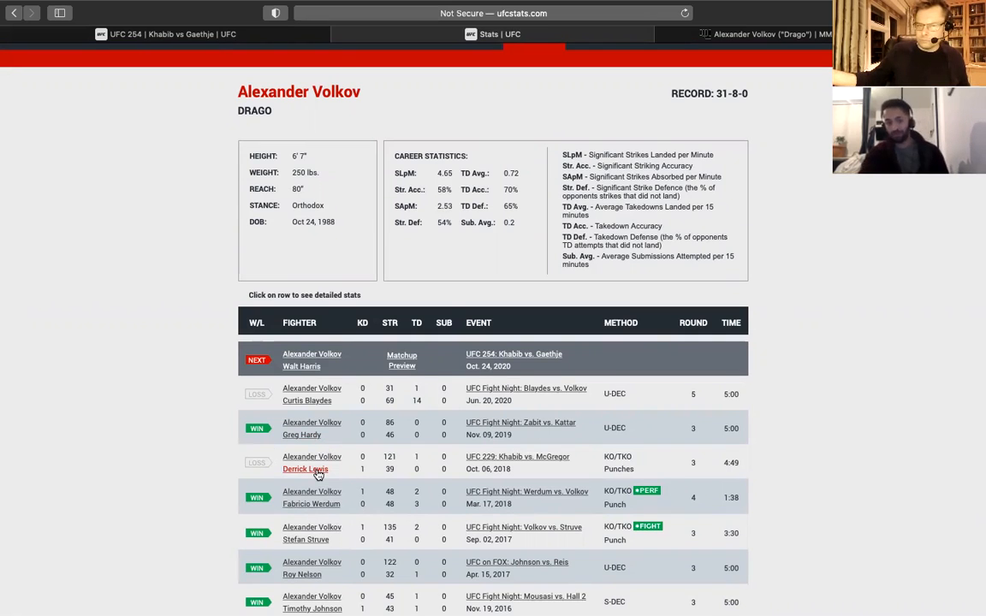
pyautogui.moveTo(319, 435)
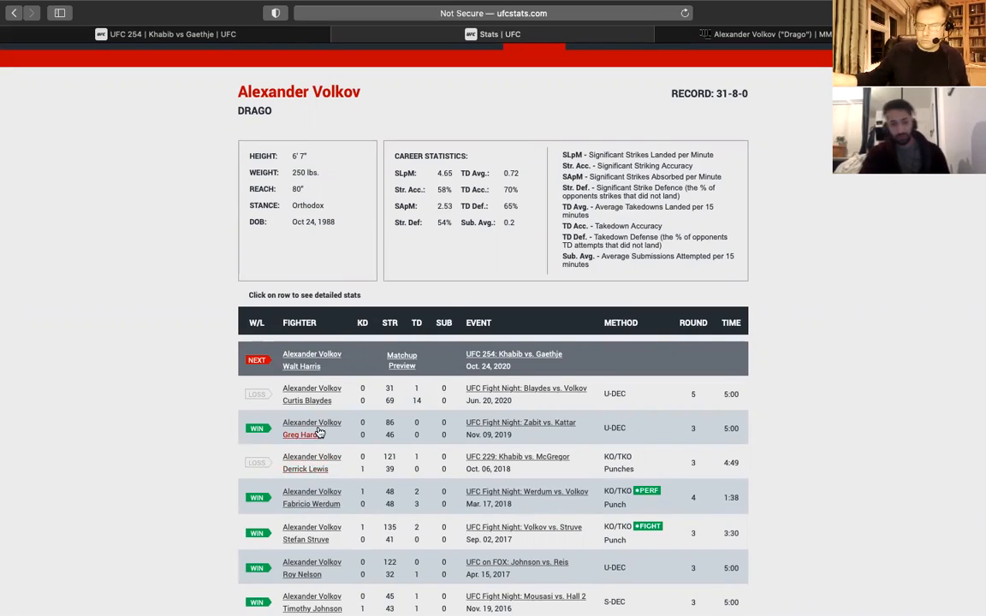
pyautogui.moveTo(325, 404)
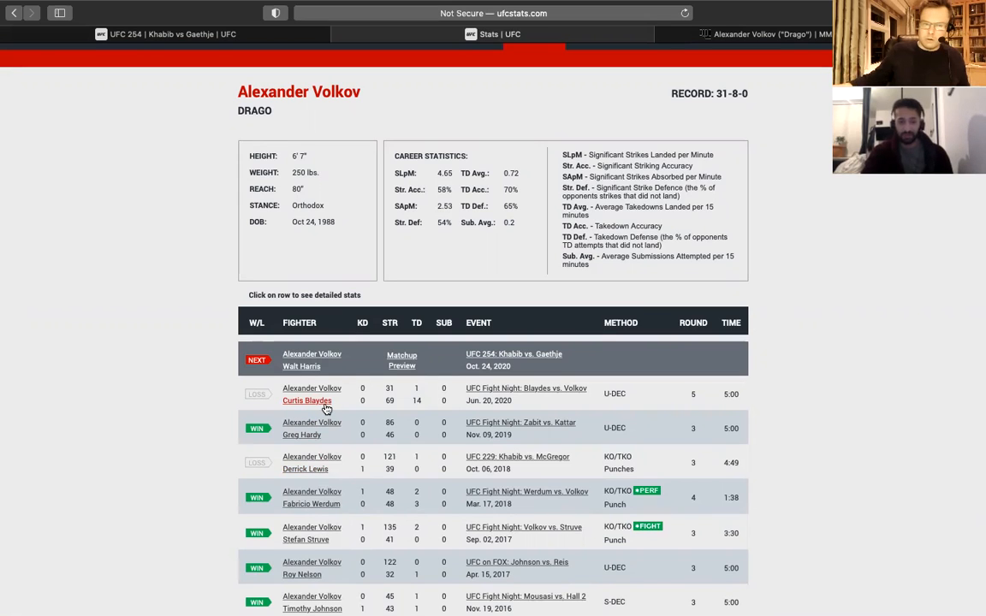
pyautogui.moveTo(94, 363)
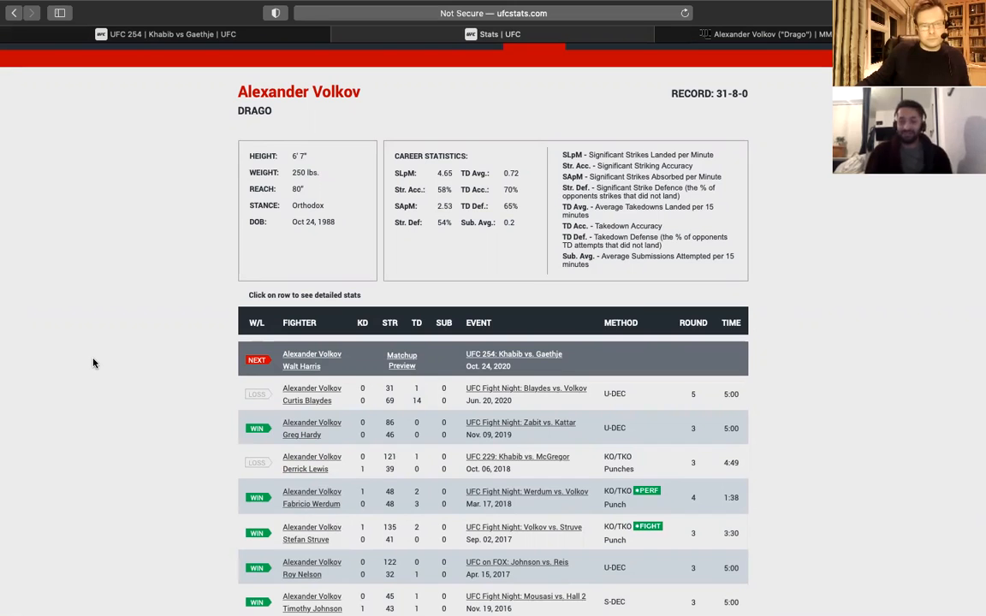
# Scroll Volkov's fight history down to the 2016 Timothy Johnson bout.
pyautogui.scroll(-3)
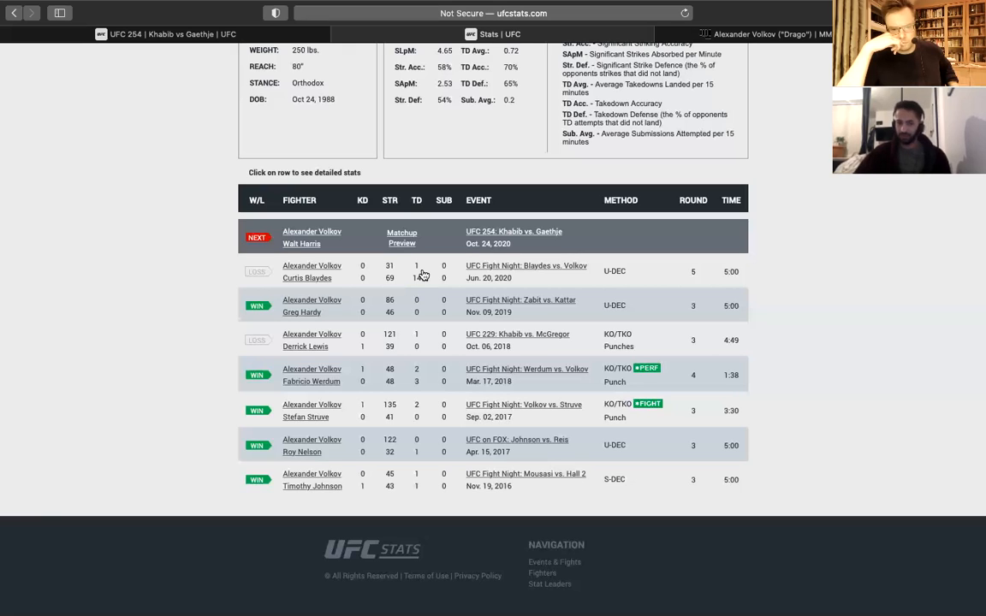
pyautogui.moveTo(397, 339)
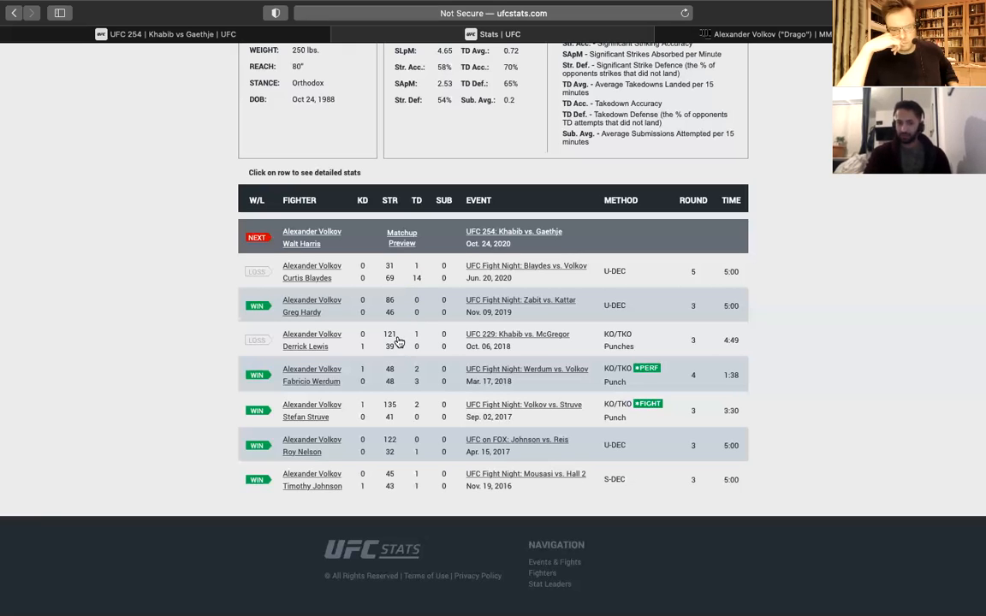
pyautogui.moveTo(471, 304)
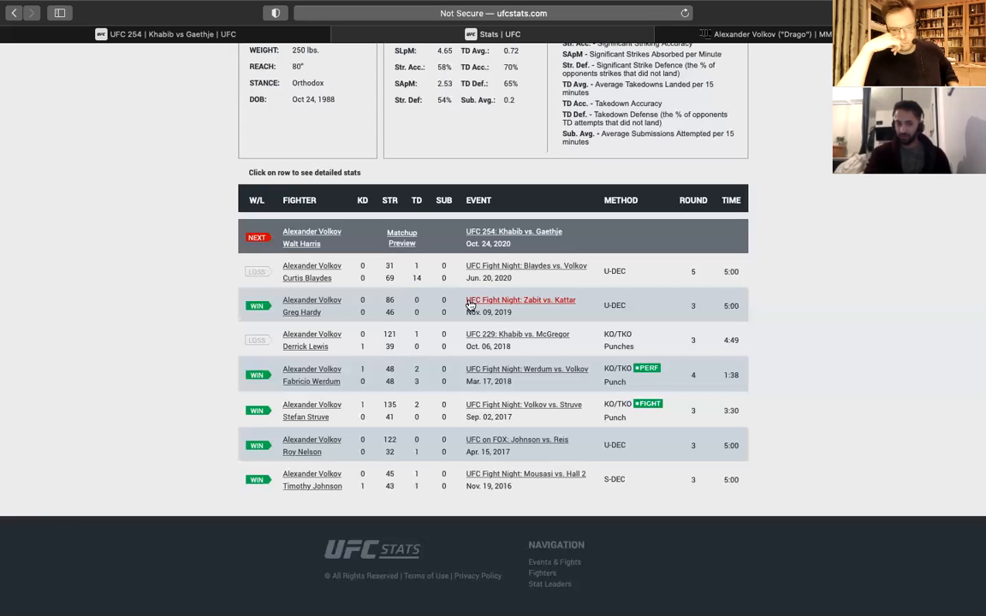
pyautogui.click(60, 13)
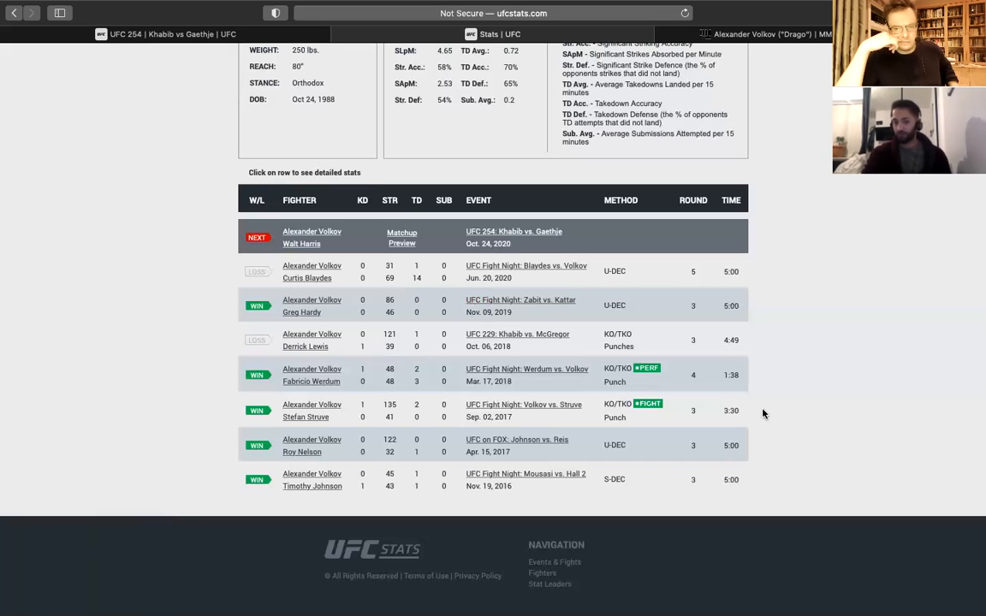
pyautogui.moveTo(886, 385)
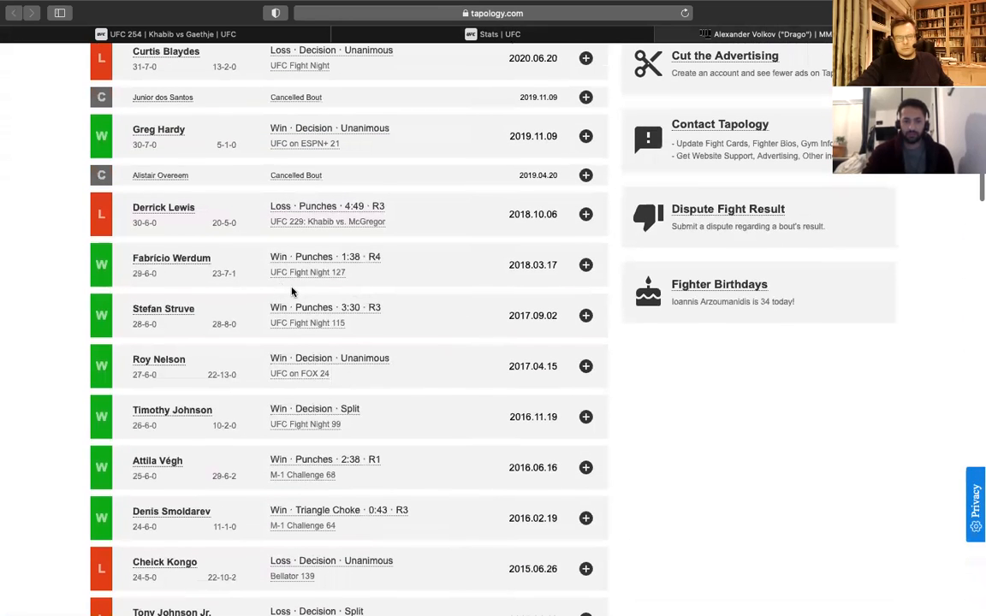
# Scroll Volkov's Tapology record through the Bellator bouts back to his 2011 fights.
pyautogui.scroll(-3)
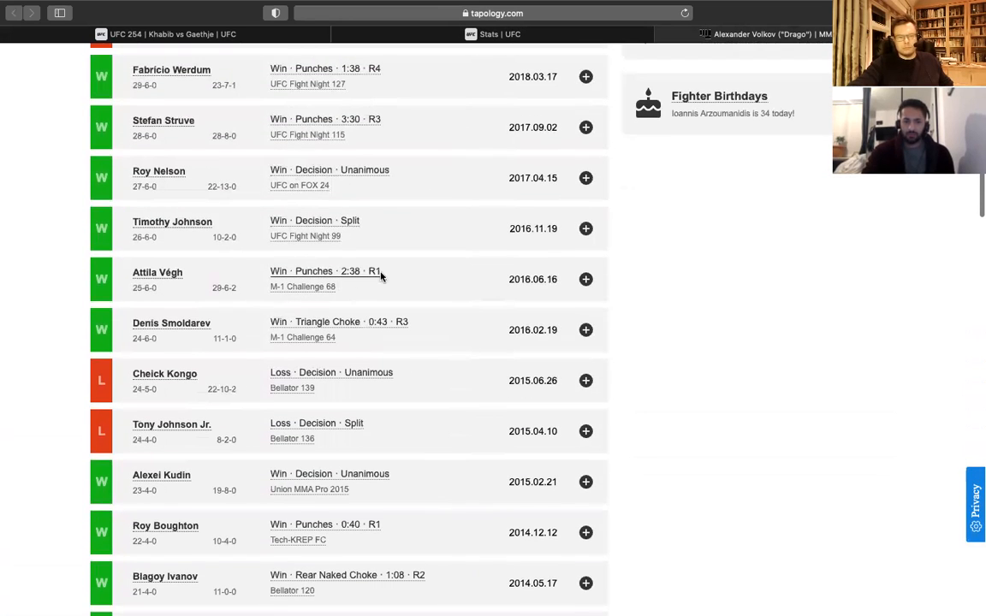
pyautogui.scroll(-3)
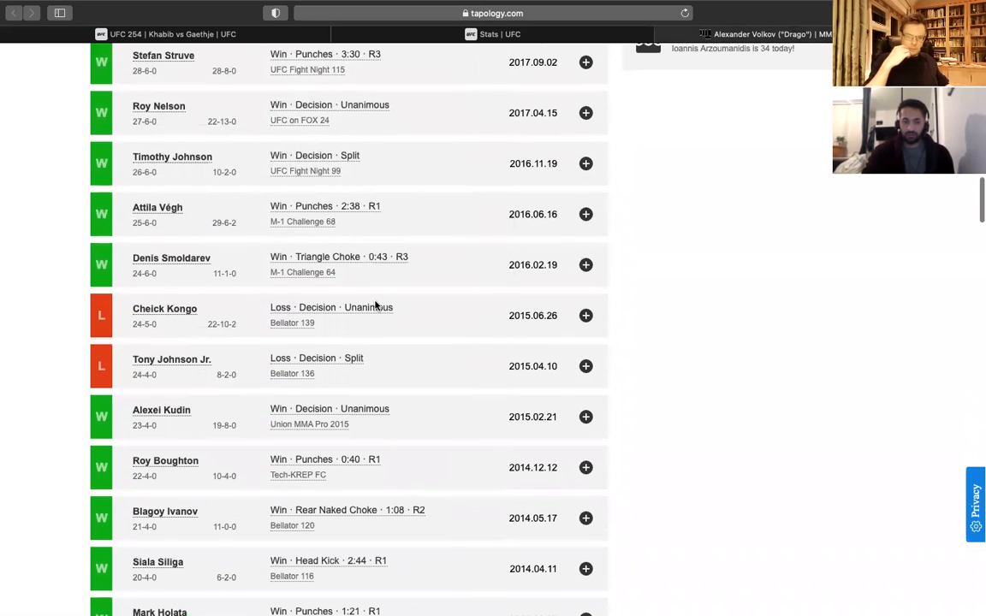
pyautogui.scroll(-3)
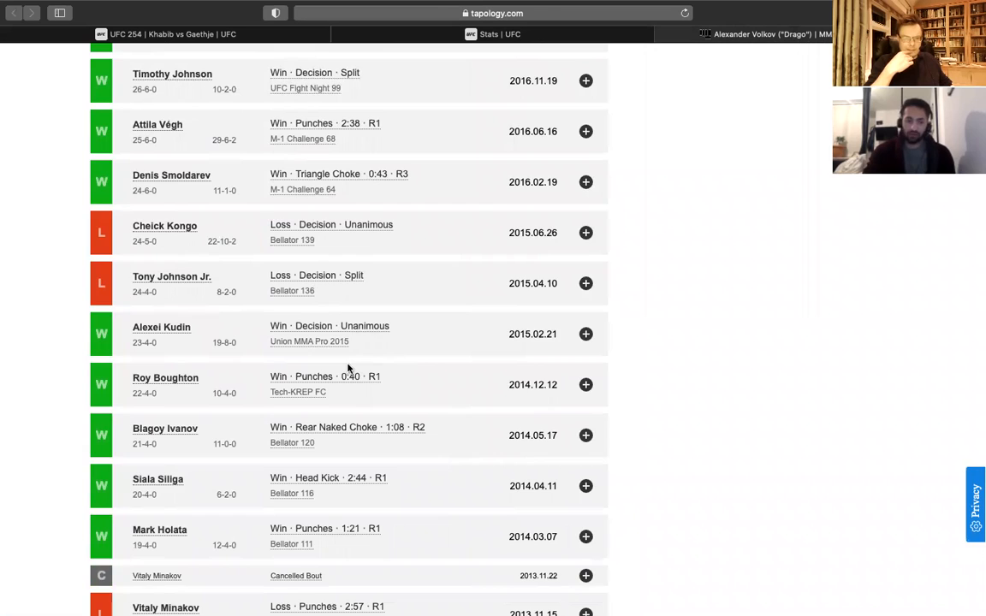
pyautogui.scroll(-3)
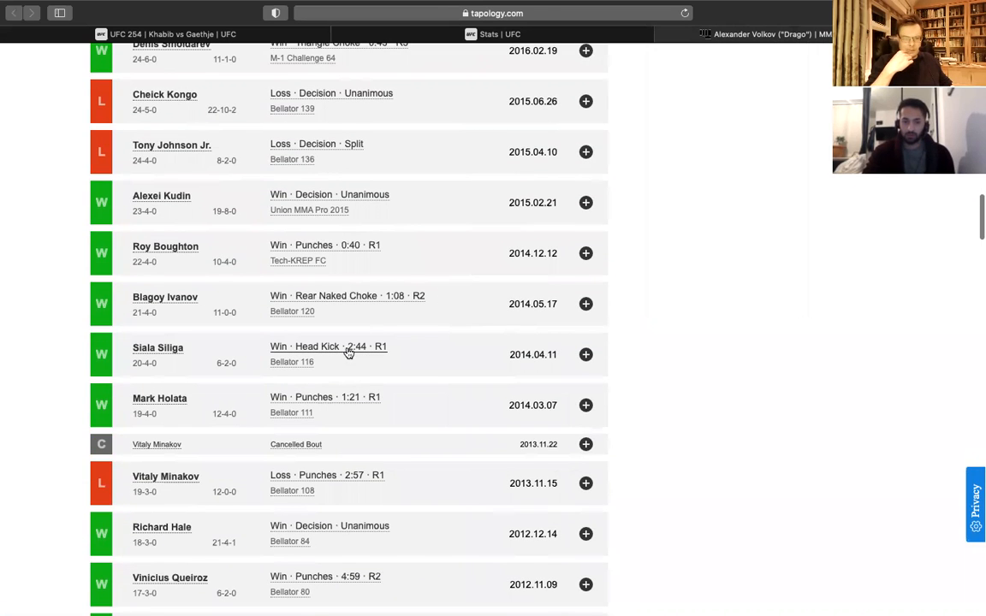
pyautogui.scroll(-3)
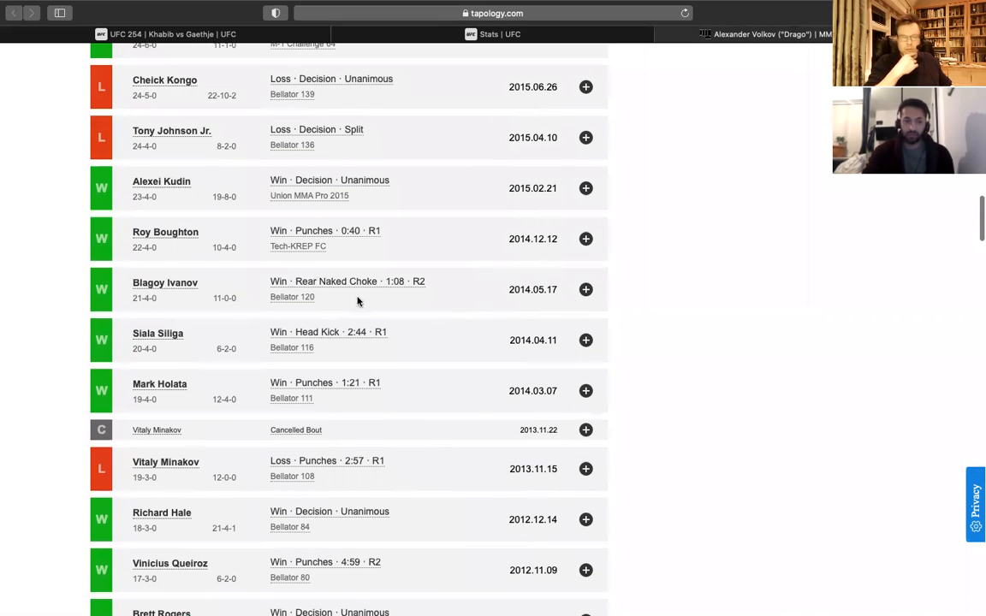
pyautogui.scroll(-3)
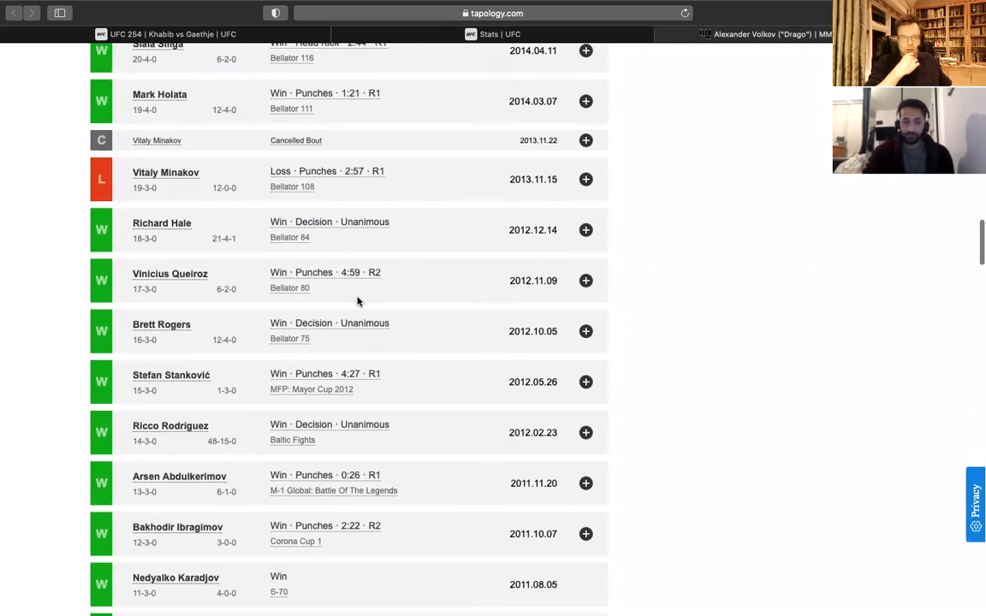
pyautogui.scroll(-3)
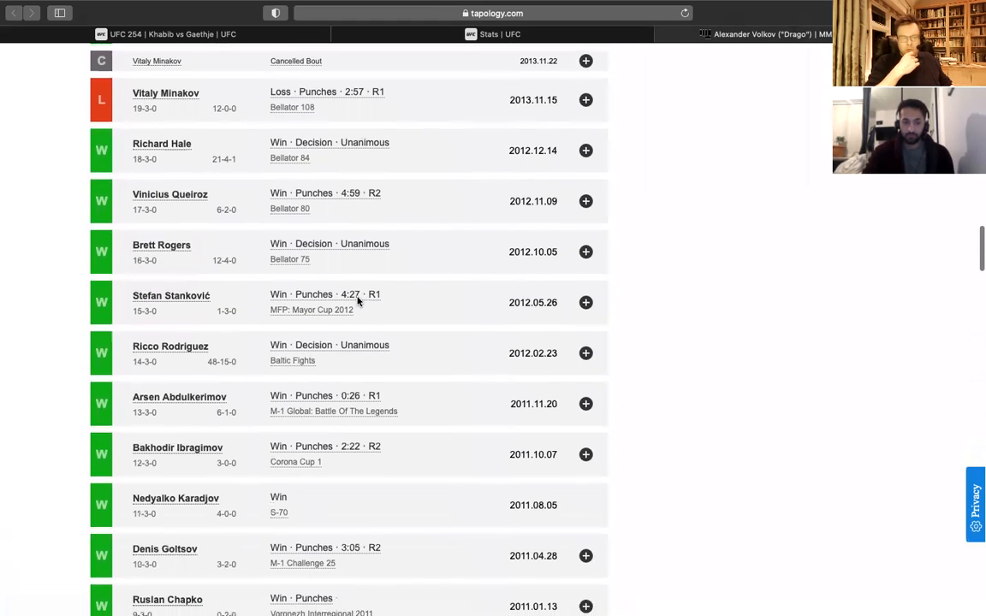
pyautogui.scroll(-3)
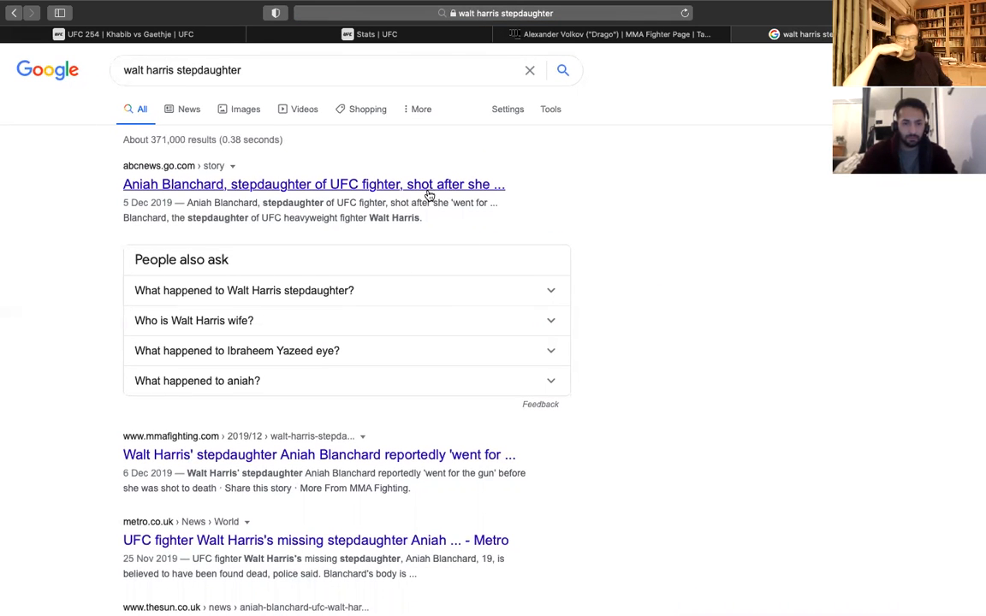
# Open the ABC News story on Aniah Blanchard and read through its opening paragraphs.
pyautogui.click(308, 185)
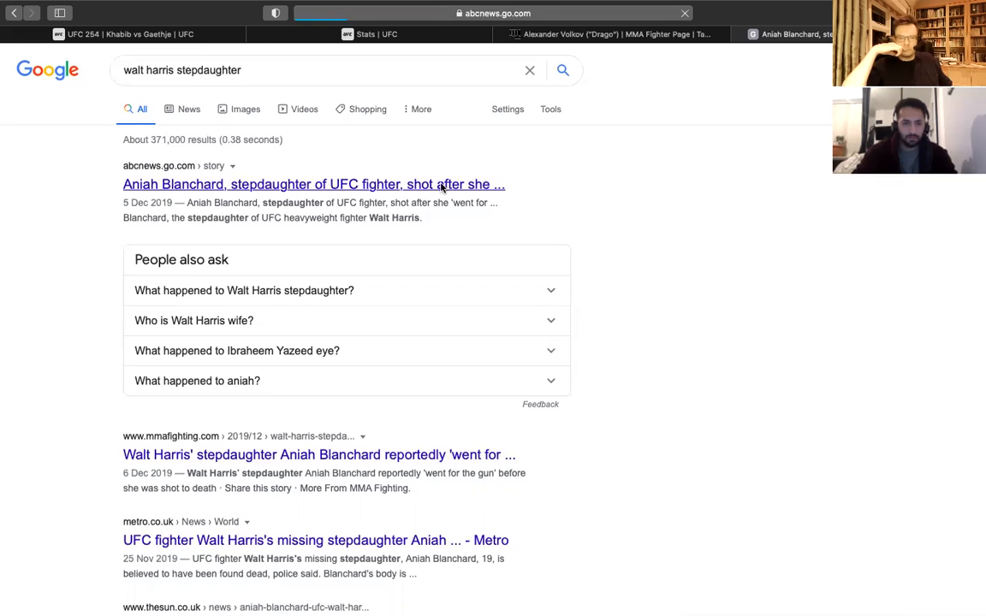
pyautogui.click(311, 185)
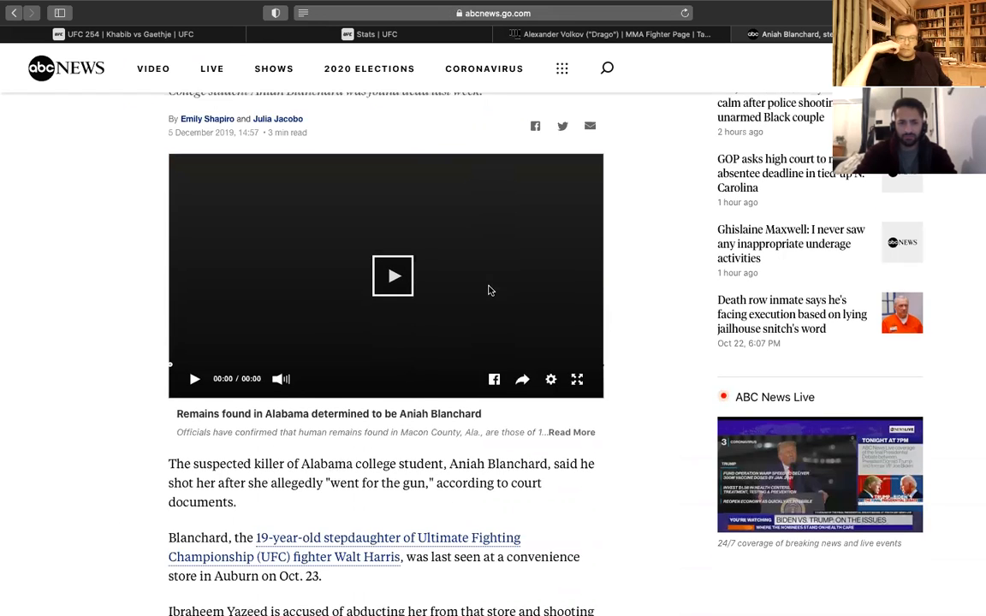
pyautogui.scroll(-3)
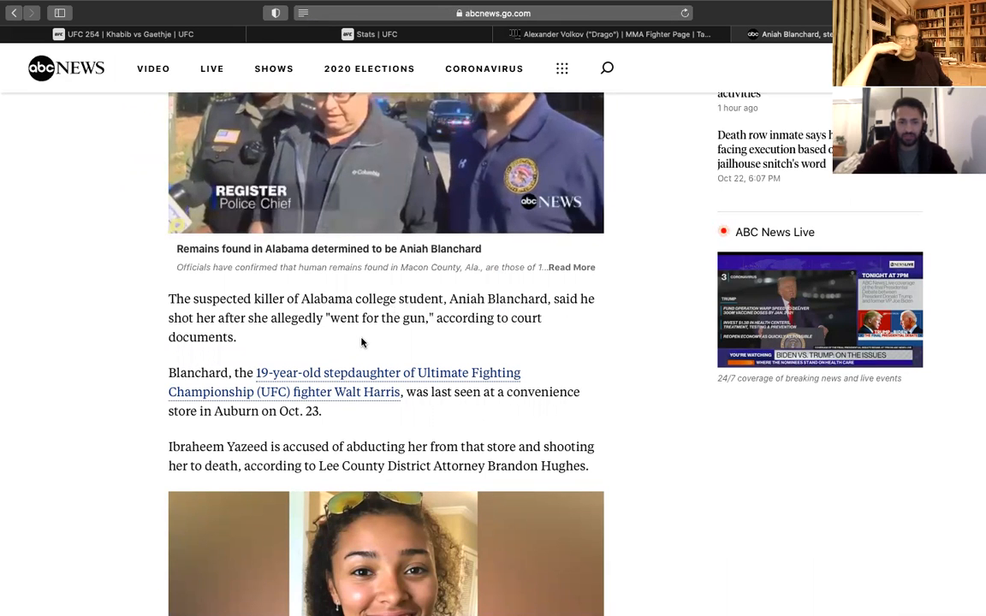
pyautogui.scroll(-3)
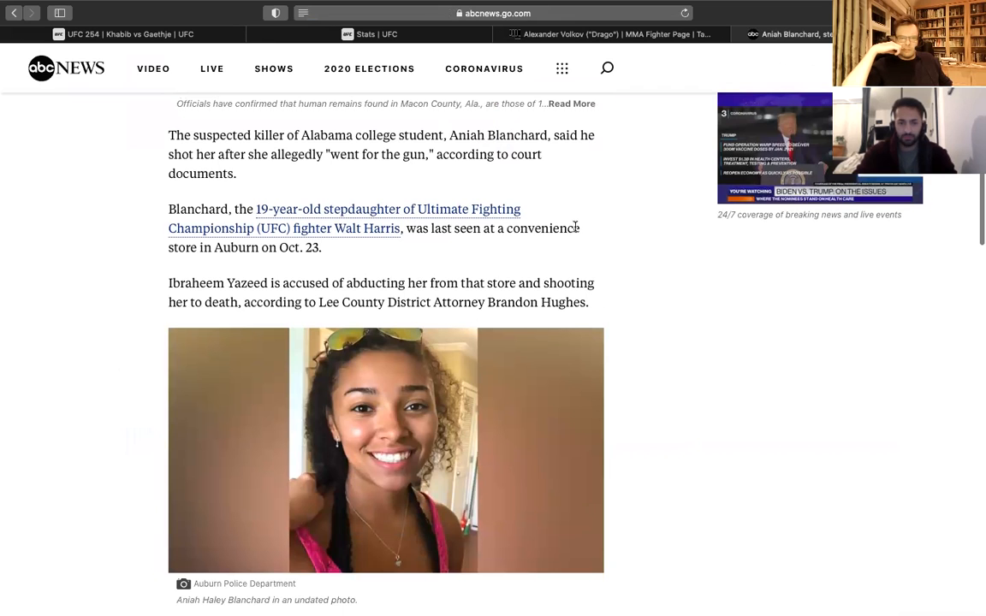
pyautogui.scroll(-3)
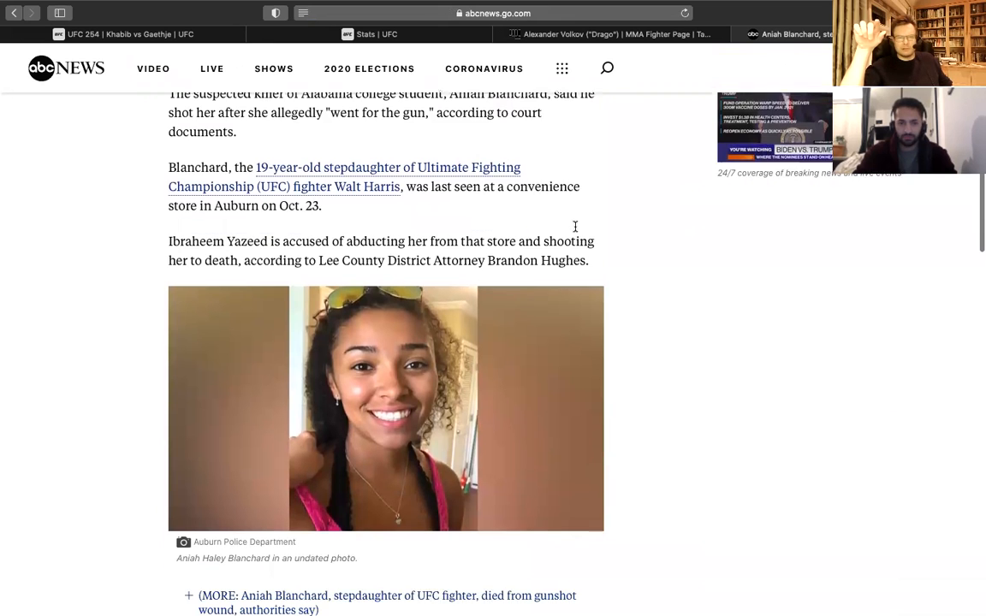
pyautogui.scroll(-3)
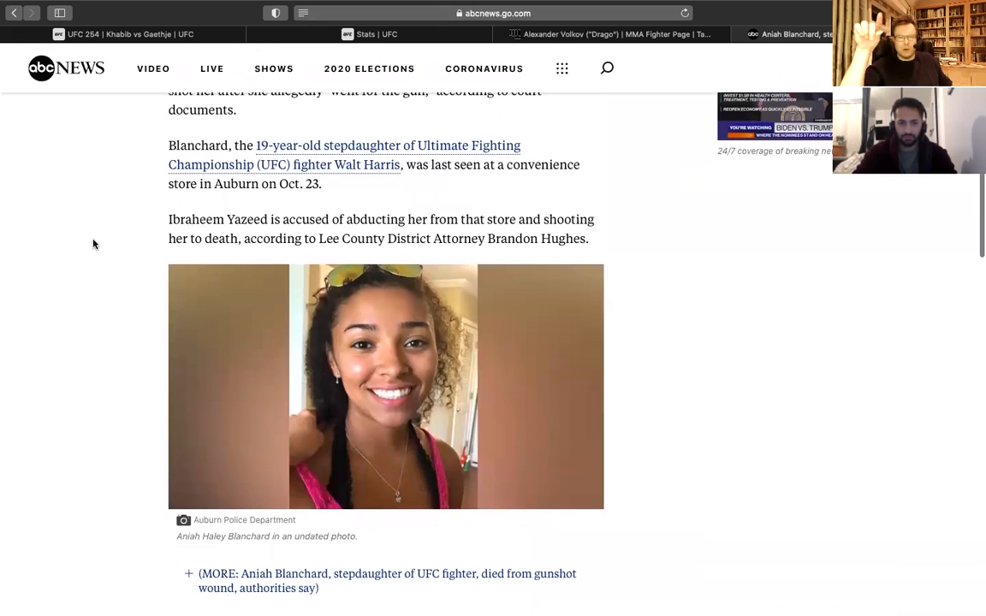
pyautogui.moveTo(158, 240)
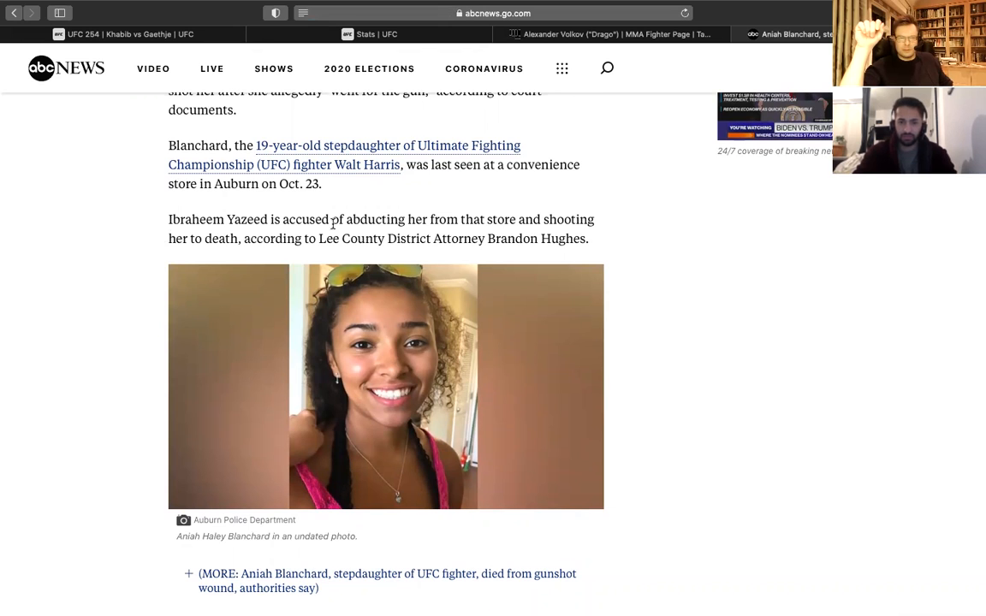
# Continue past the suspect's court photo down to the related-stories section.
pyautogui.scroll(-3)
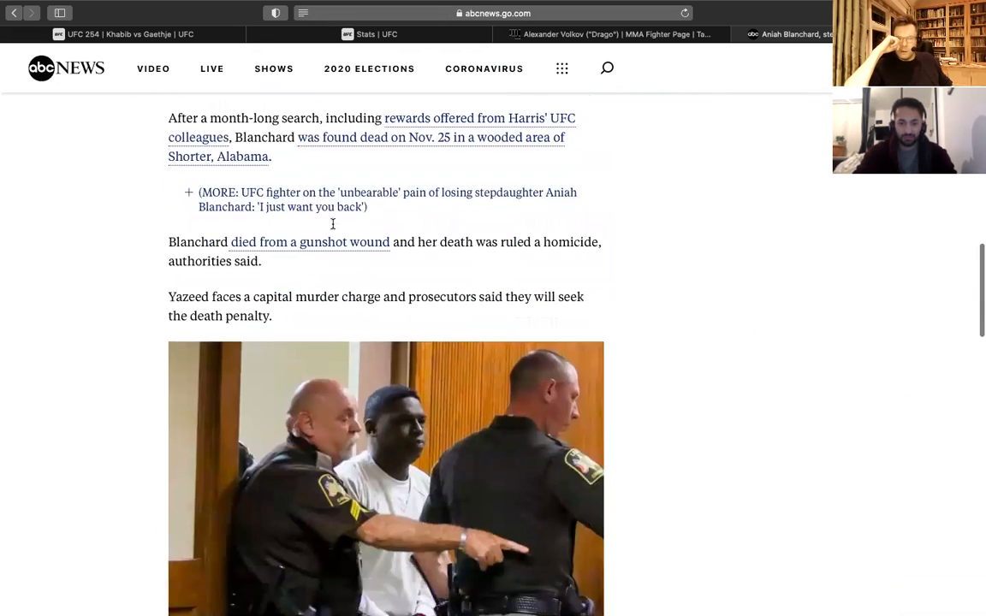
pyautogui.scroll(-3)
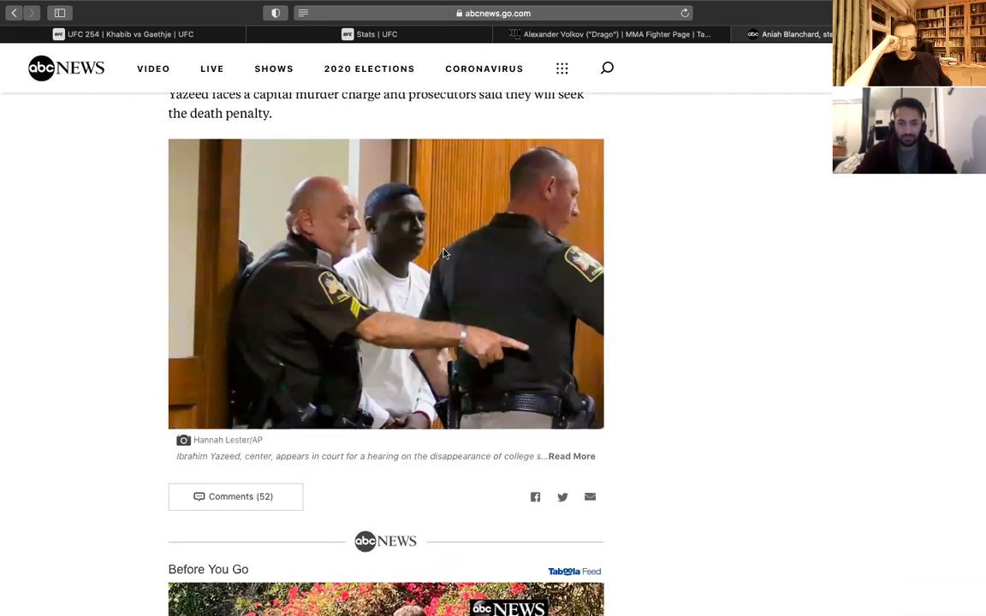
pyautogui.scroll(-3)
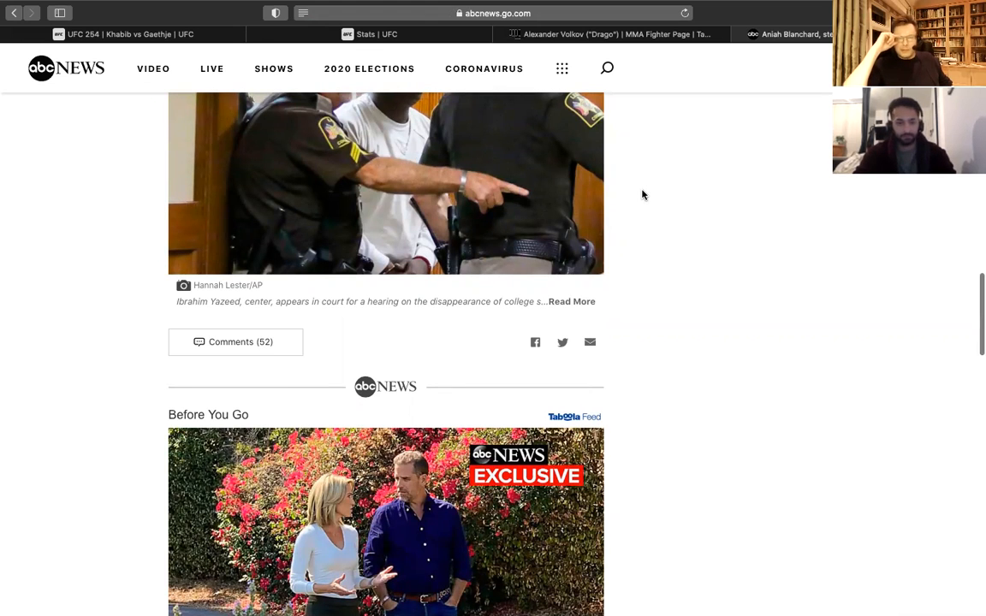
pyautogui.scroll(-3)
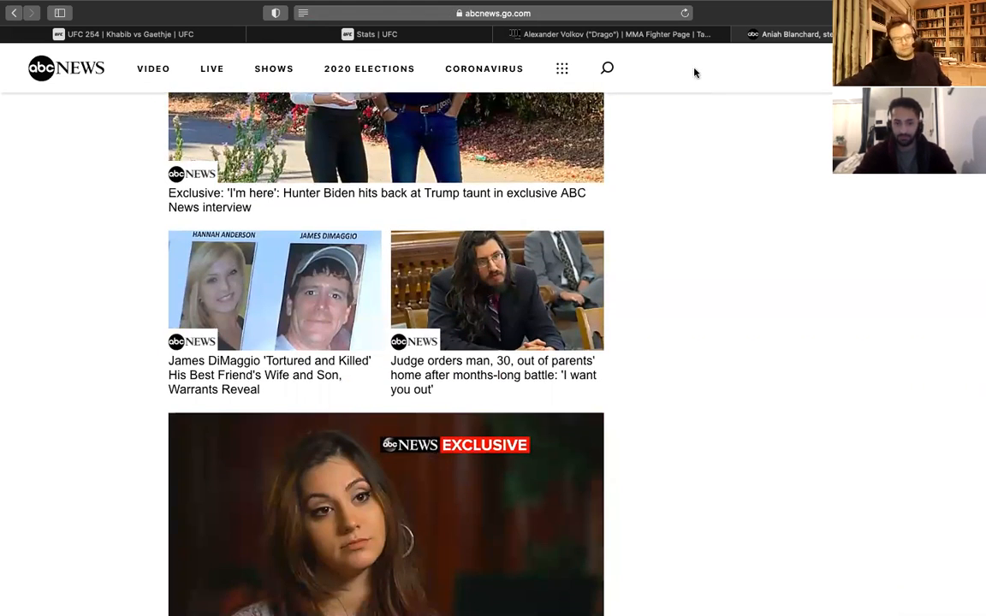